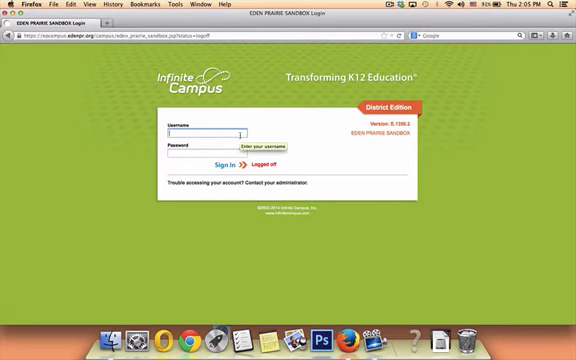
Enter the teacher credentials ('sample teach') on the Infinite Campus login page.
{"action": "type", "text": "sample teacher"}
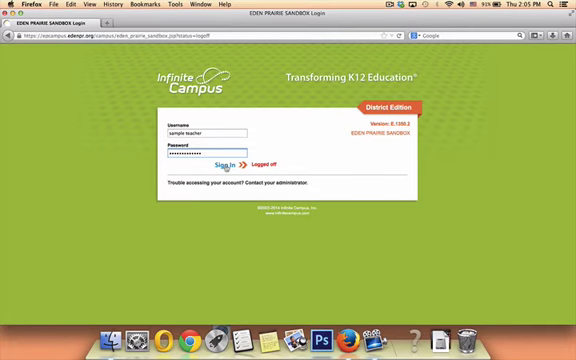
Sign in and reach the Language Arts section's grade book setup.
{"action": "left_click", "coordinate": [224, 164]}
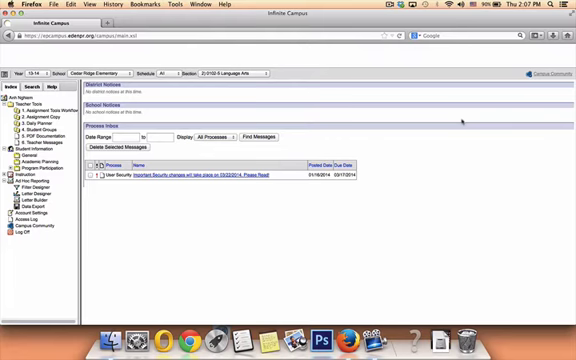
{"action": "mouse_move", "coordinate": [468, 118]}
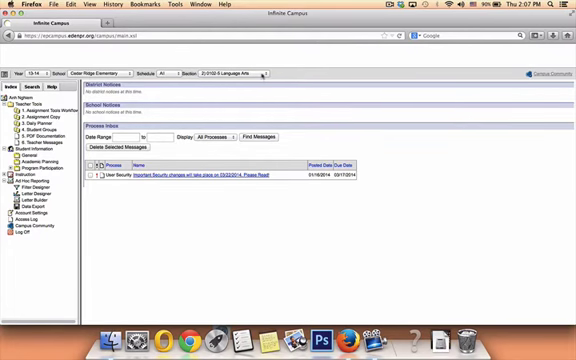
{"action": "left_click", "coordinate": [256, 72]}
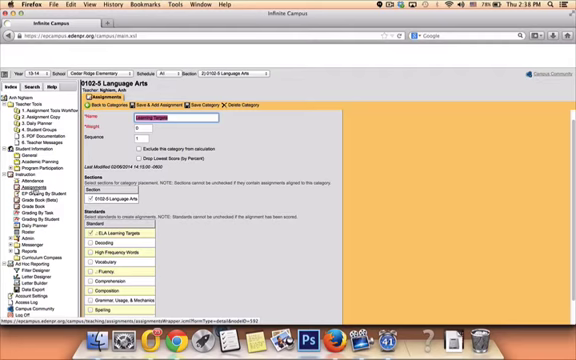
Start a new blank assignment from the grade book setup toolbar.
{"action": "left_click", "coordinate": [110, 94]}
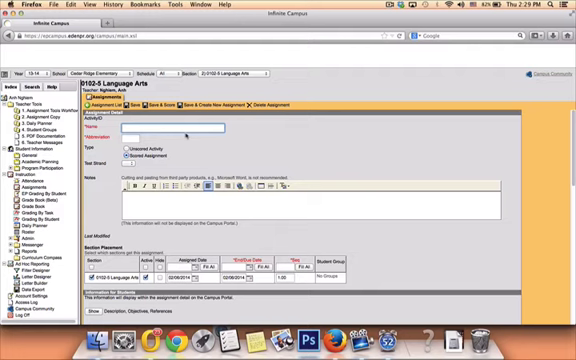
Name the assignment 'Counting U Learning Target' and move down to the standards section.
{"action": "type", "text": "Counting U"}
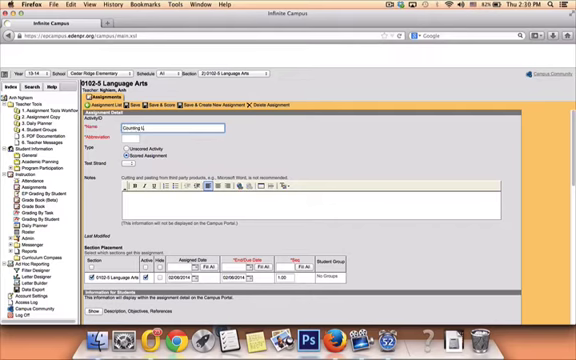
{"action": "type", "text": "Learning Target"}
{"action": "type", "text": "CLT"}
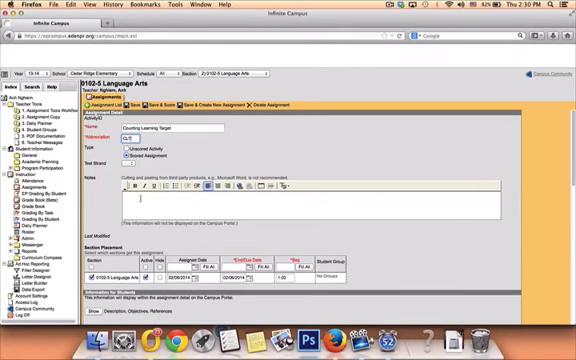
{"action": "scroll", "scroll_direction": "down", "scroll_amount": 3}
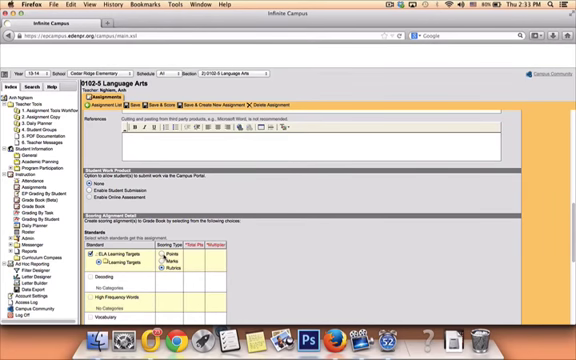
{"action": "mouse_move", "coordinate": [244, 270]}
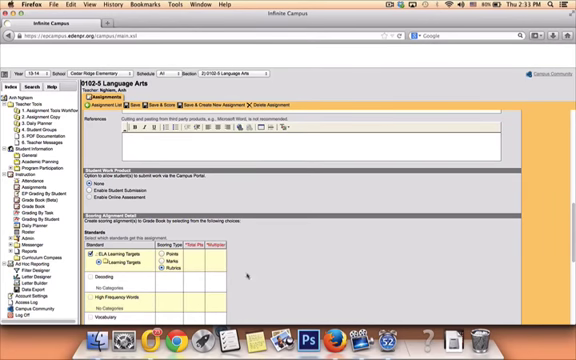